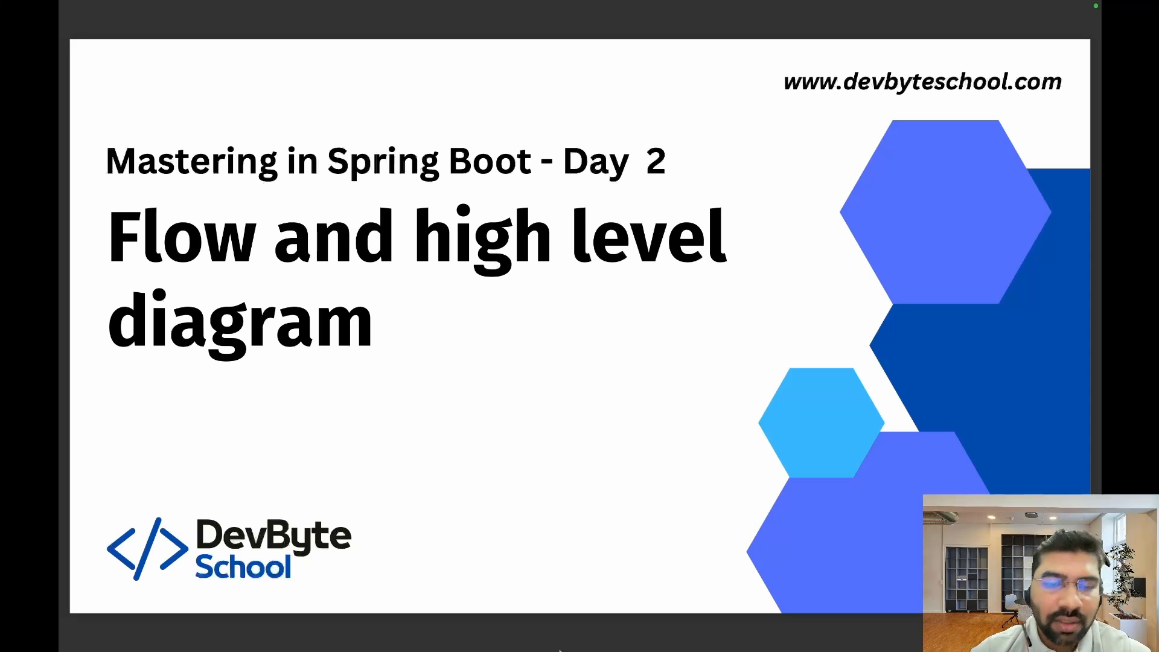
mouse_move(522, 487)
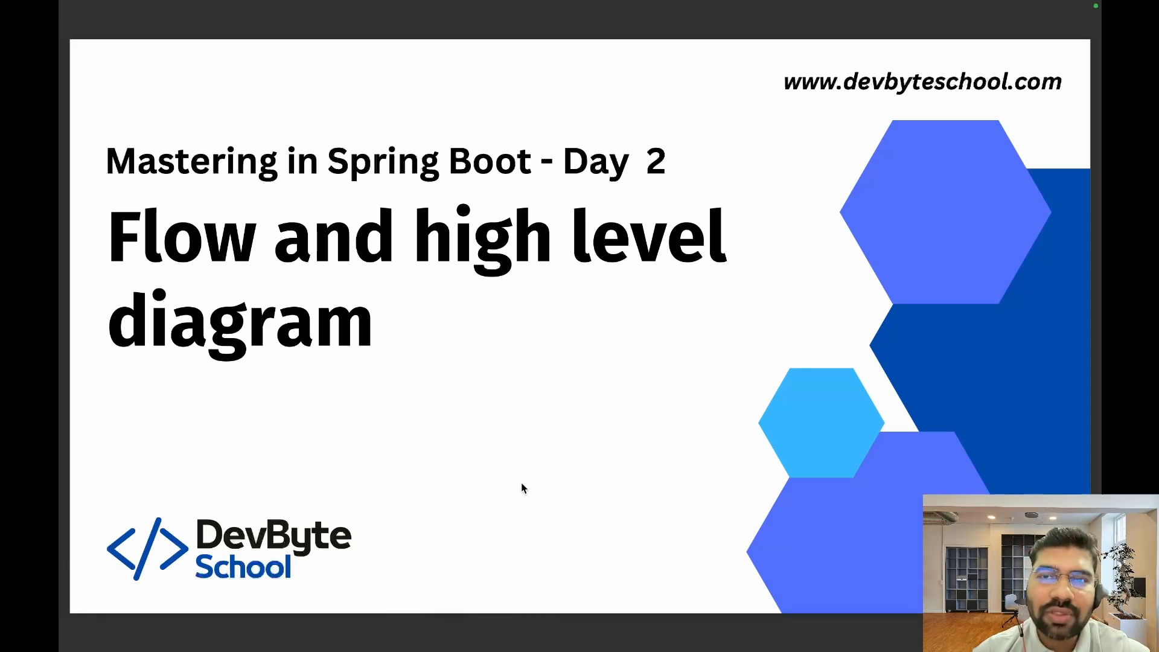
mouse_move(461, 619)
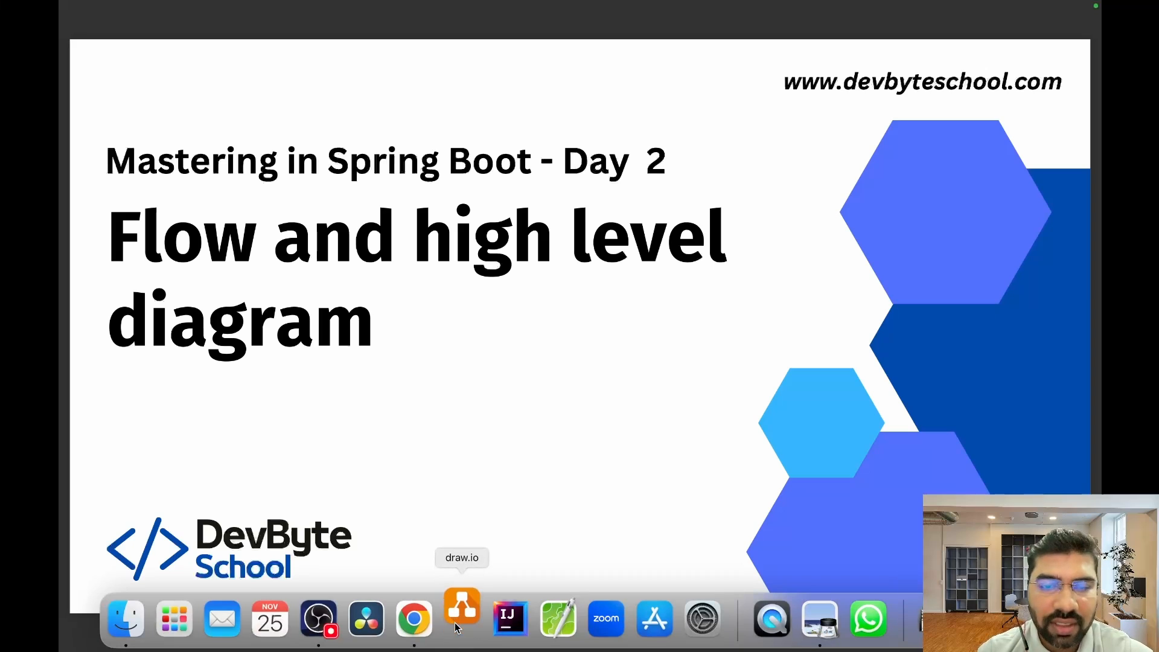
Bring the blogging website diagram to the front and maximize its draw.io window.
left_click(461, 618)
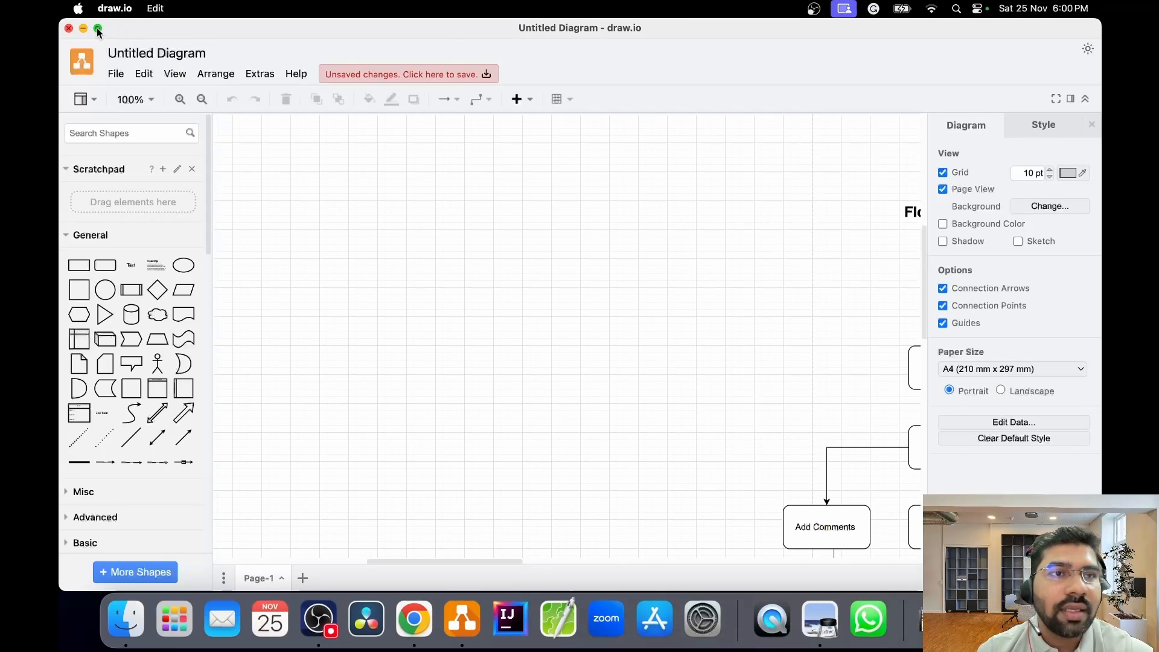
left_click(97, 28)
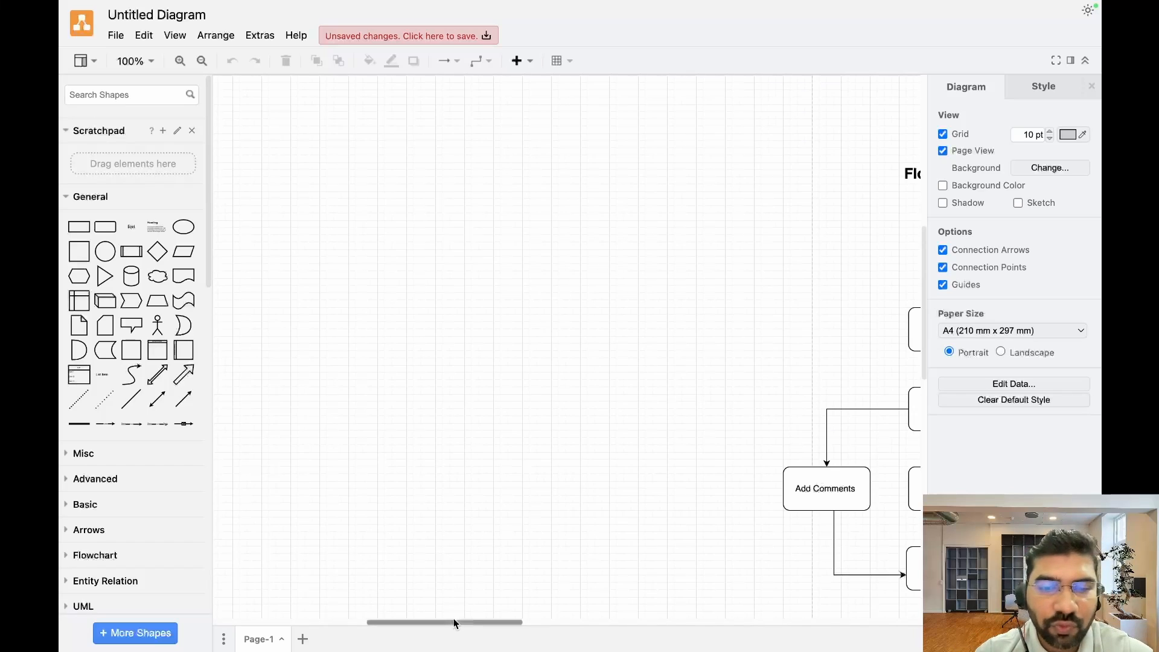
Scroll right to the diagram and zoom out to 75% to show flow and architecture.
left_click_drag(455, 621, 543, 622)
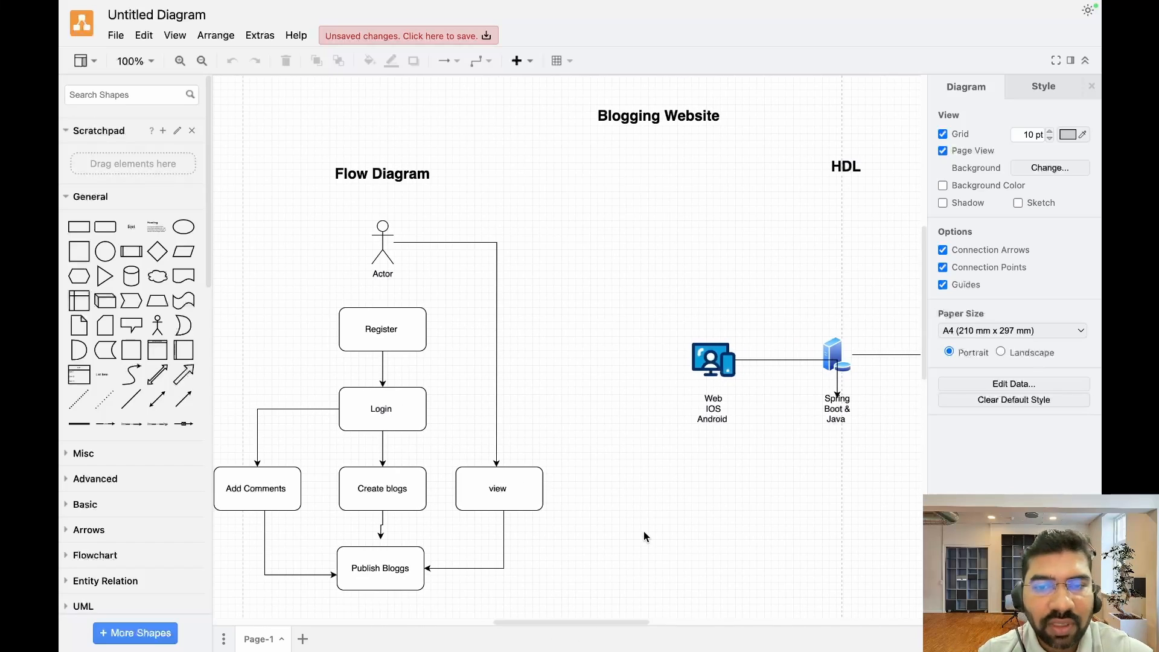
left_click(202, 60)
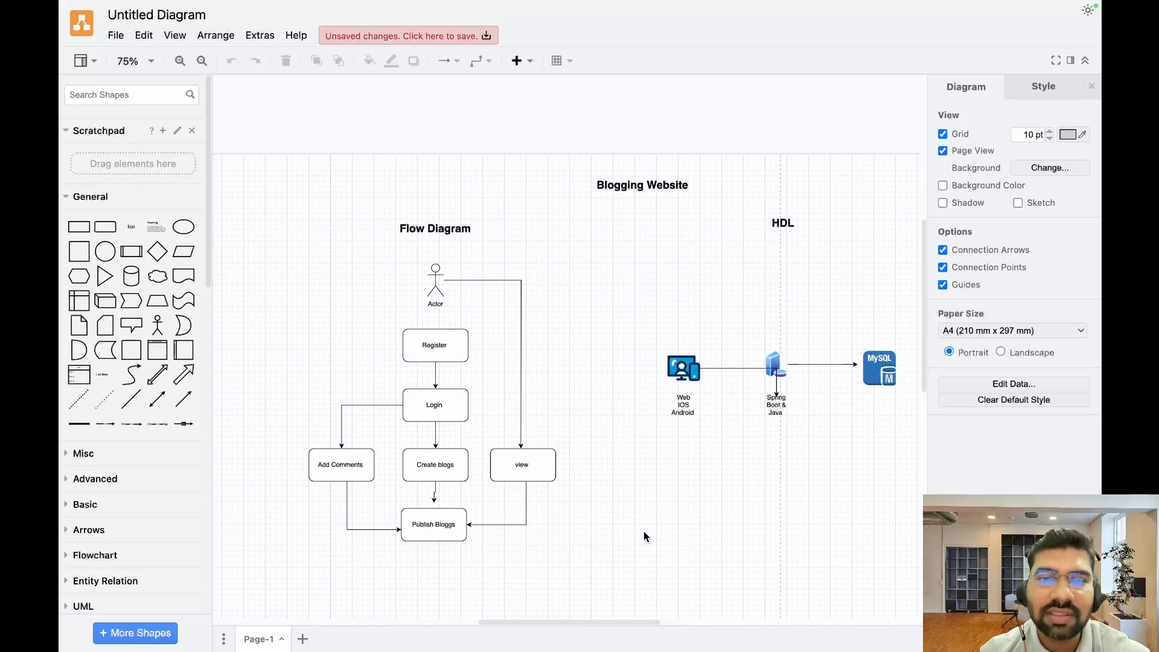
left_click(434, 227)
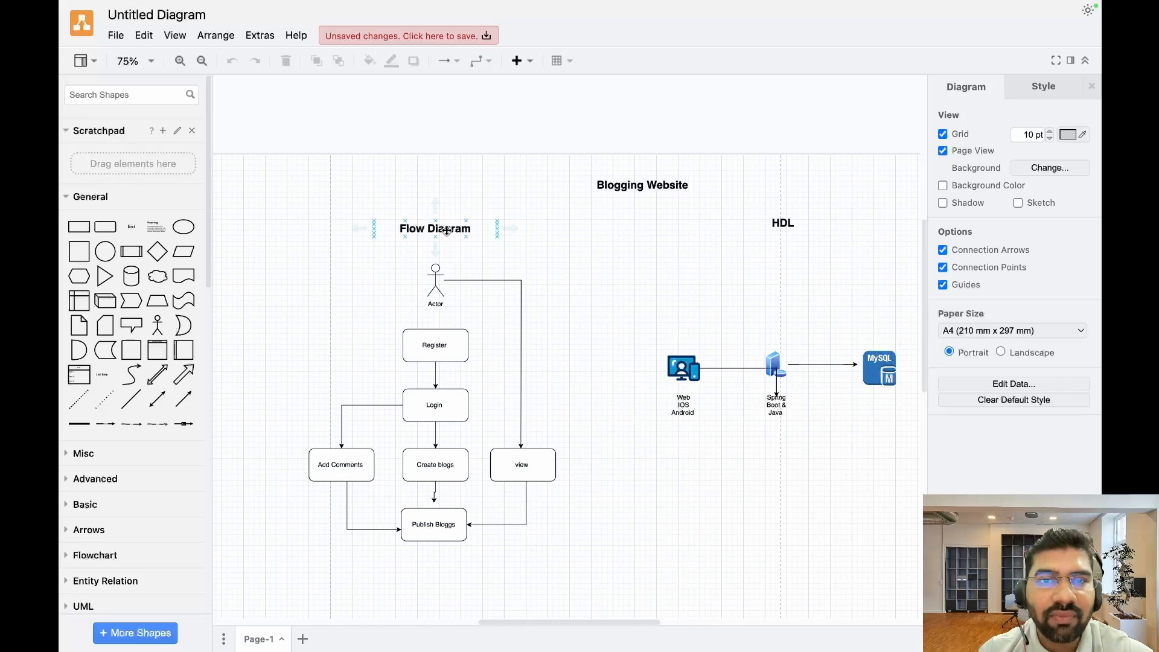
left_click(619, 481)
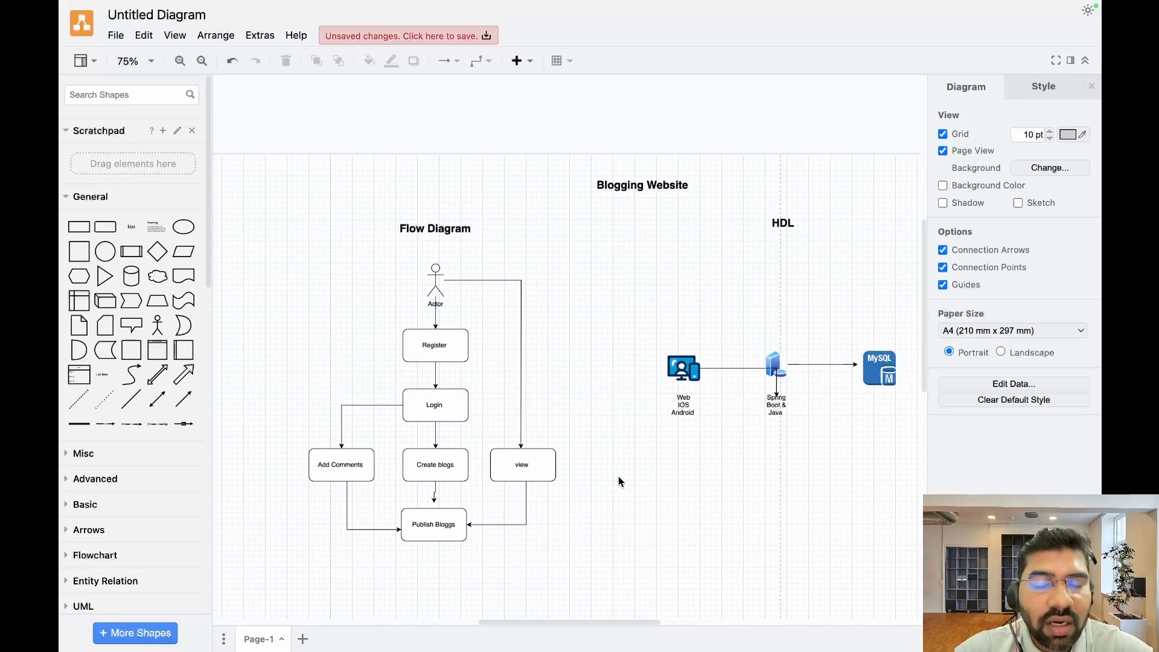
mouse_move(458, 379)
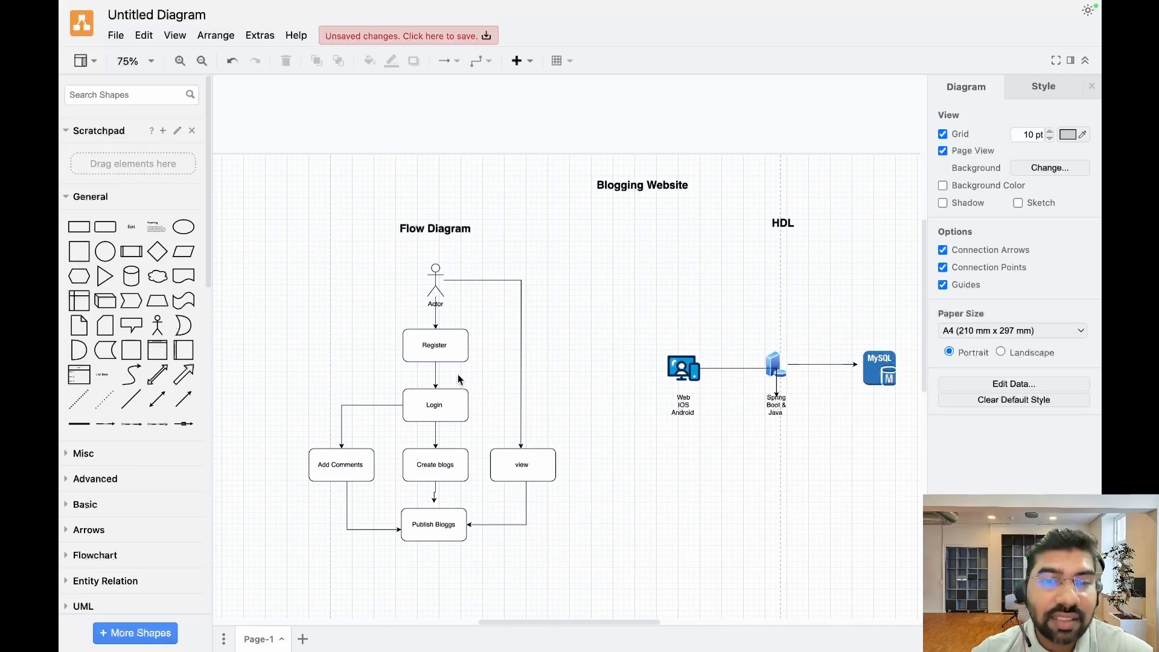
left_click(434, 345)
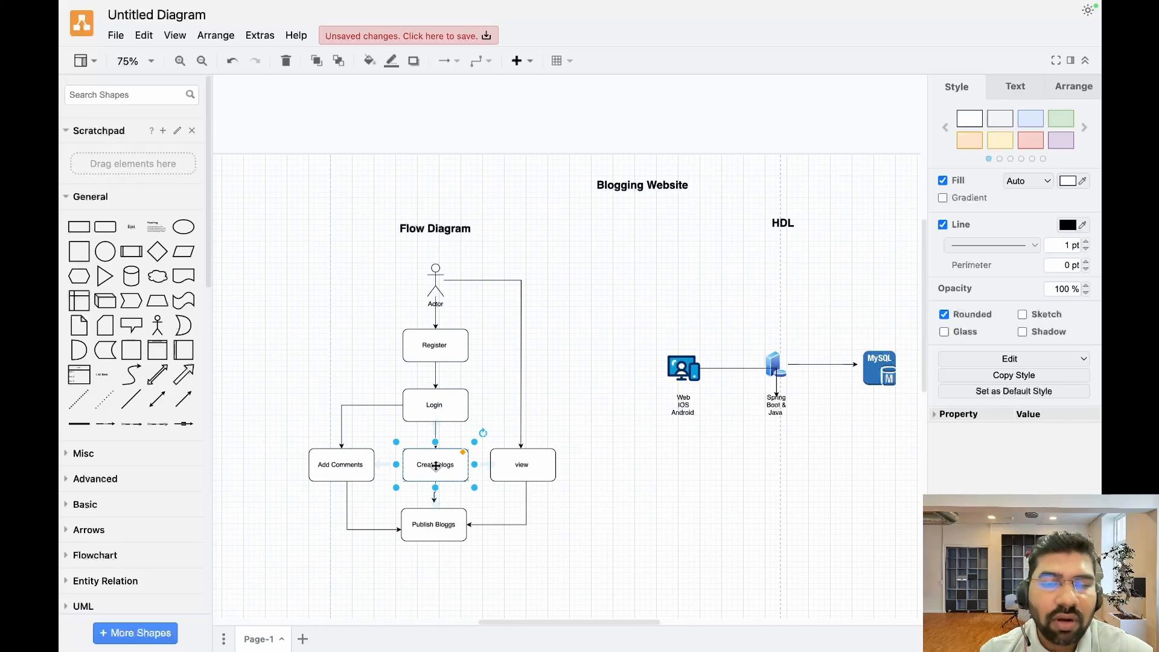
left_click(434, 524)
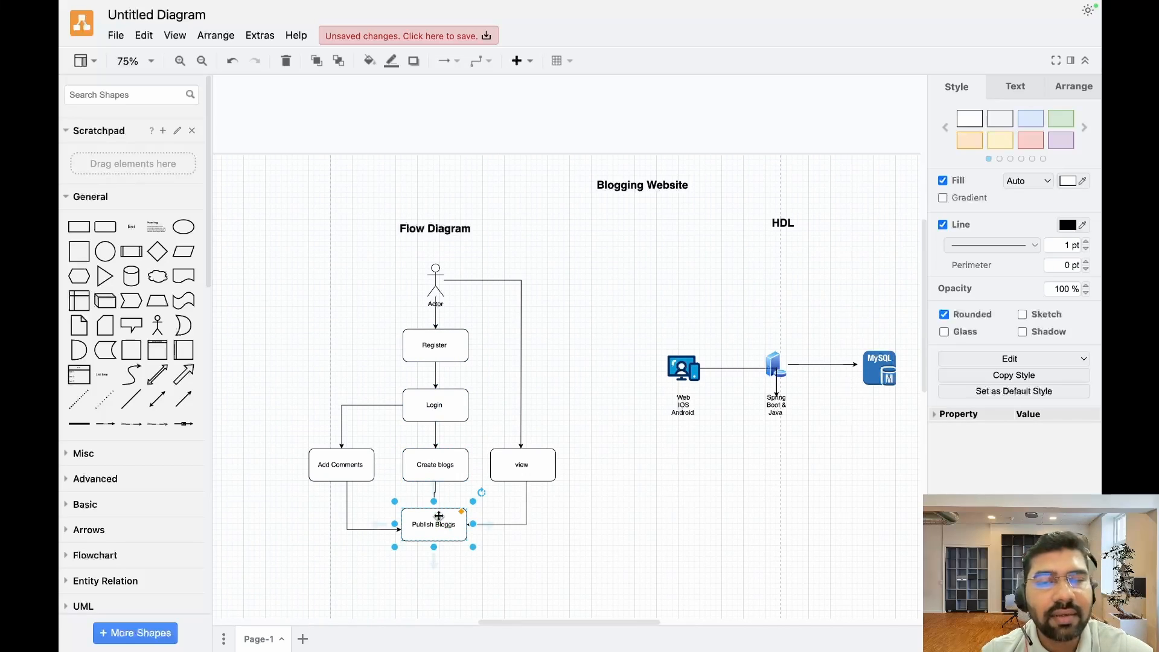
left_click(340, 464)
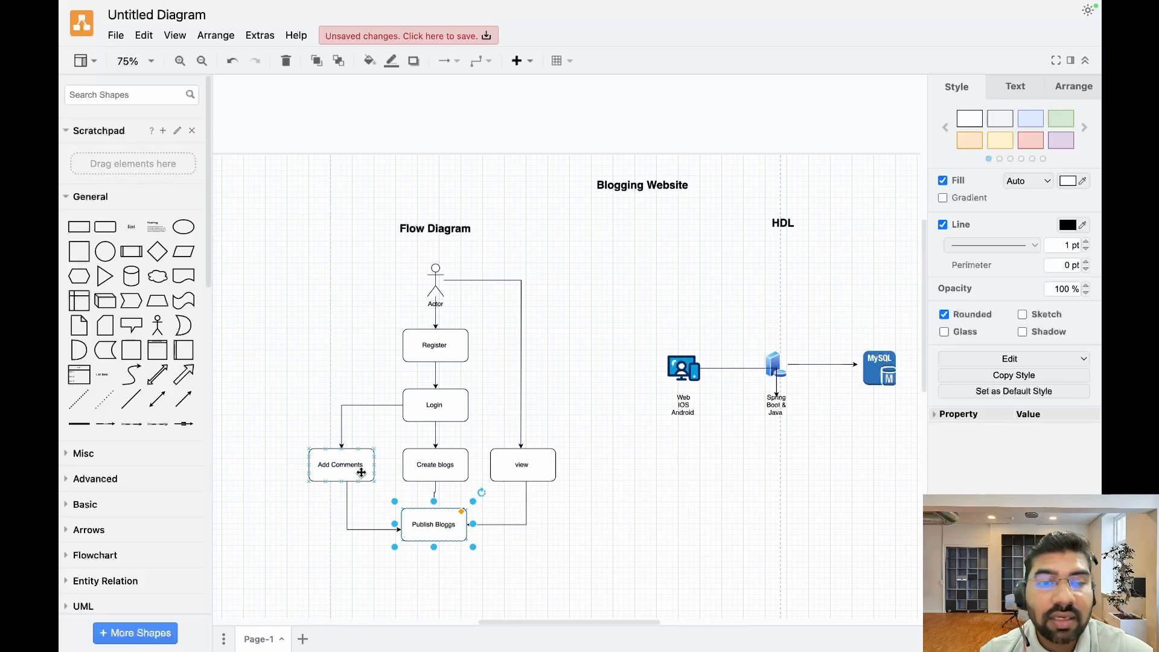
left_click(522, 464)
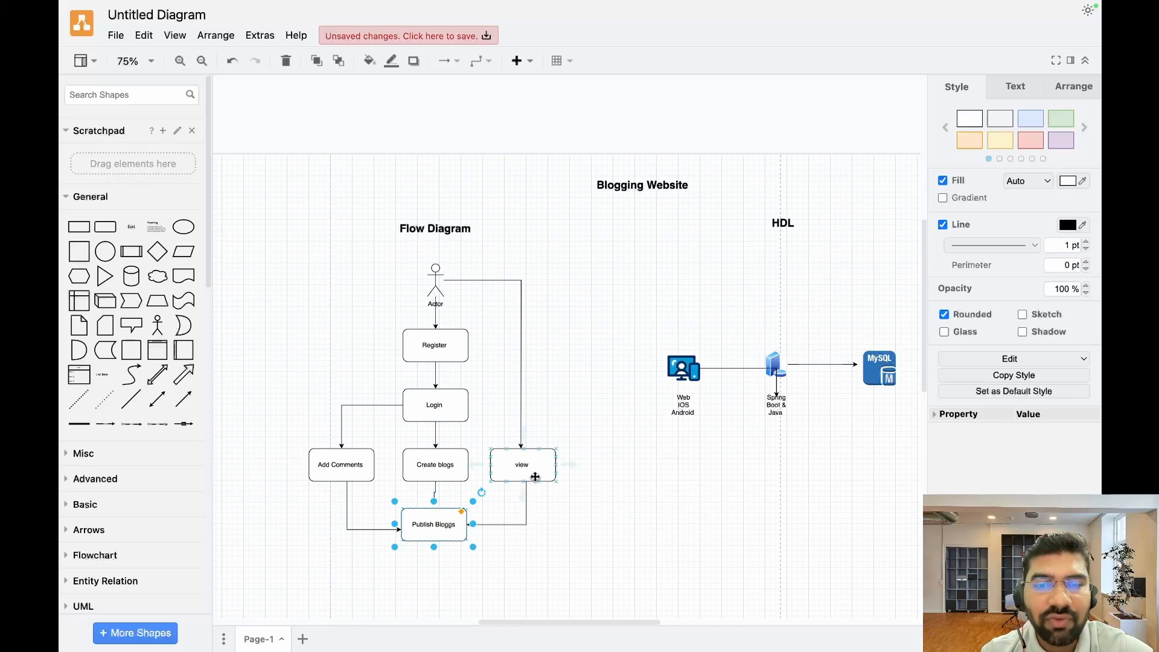
left_click(521, 464)
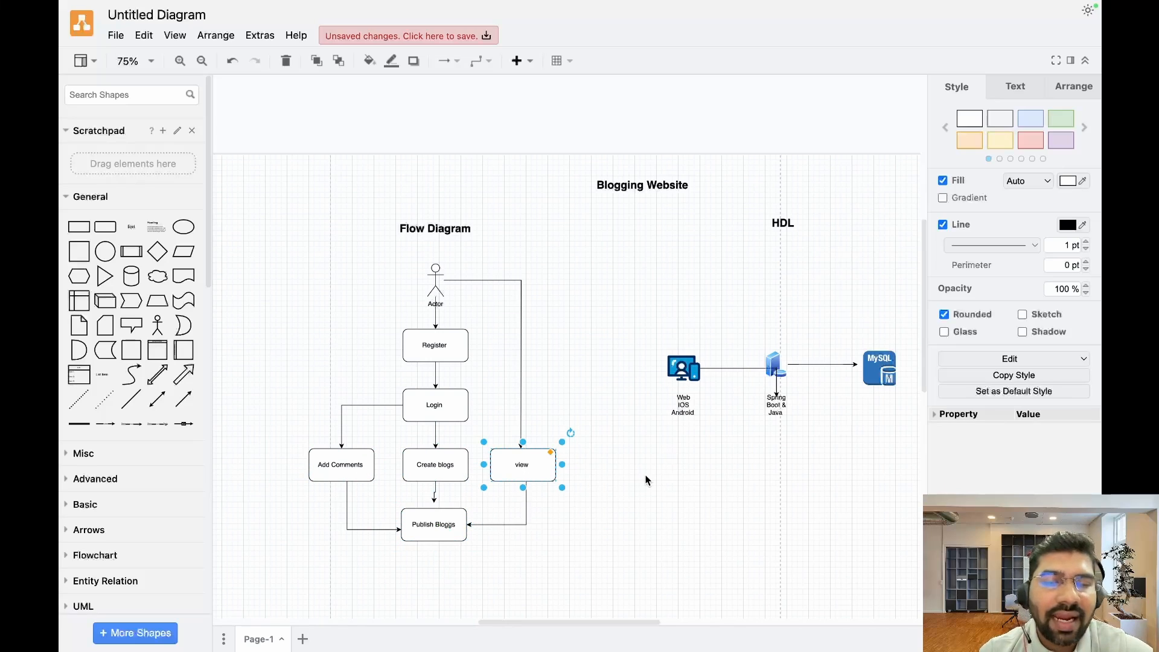
left_click(341, 464)
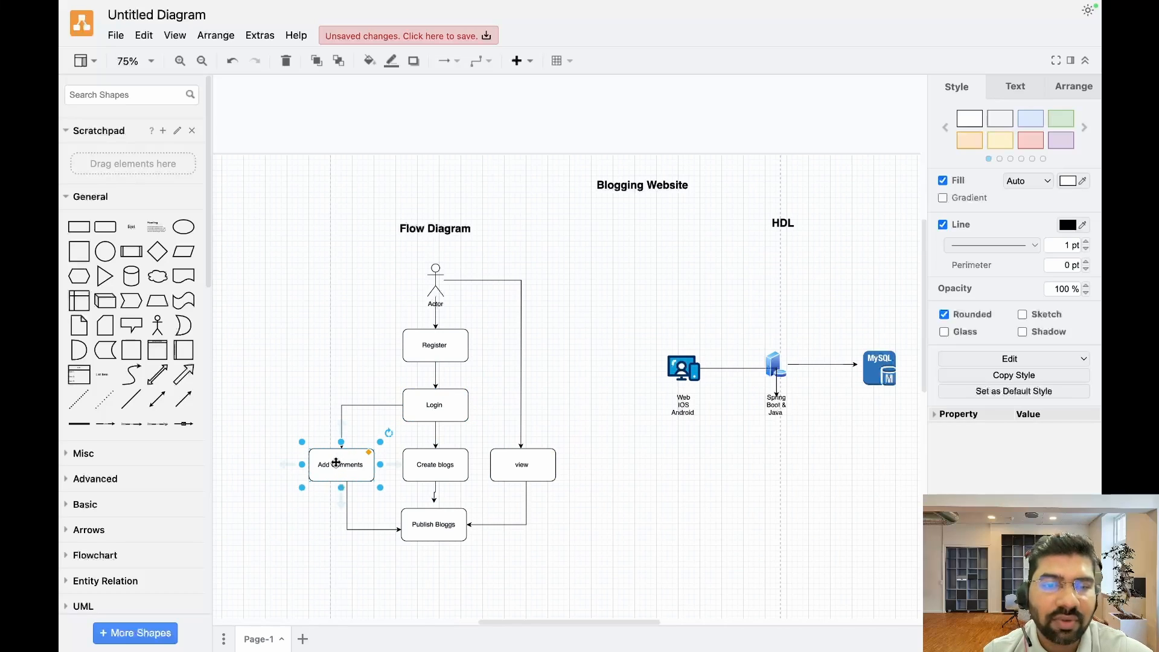
mouse_move(562, 610)
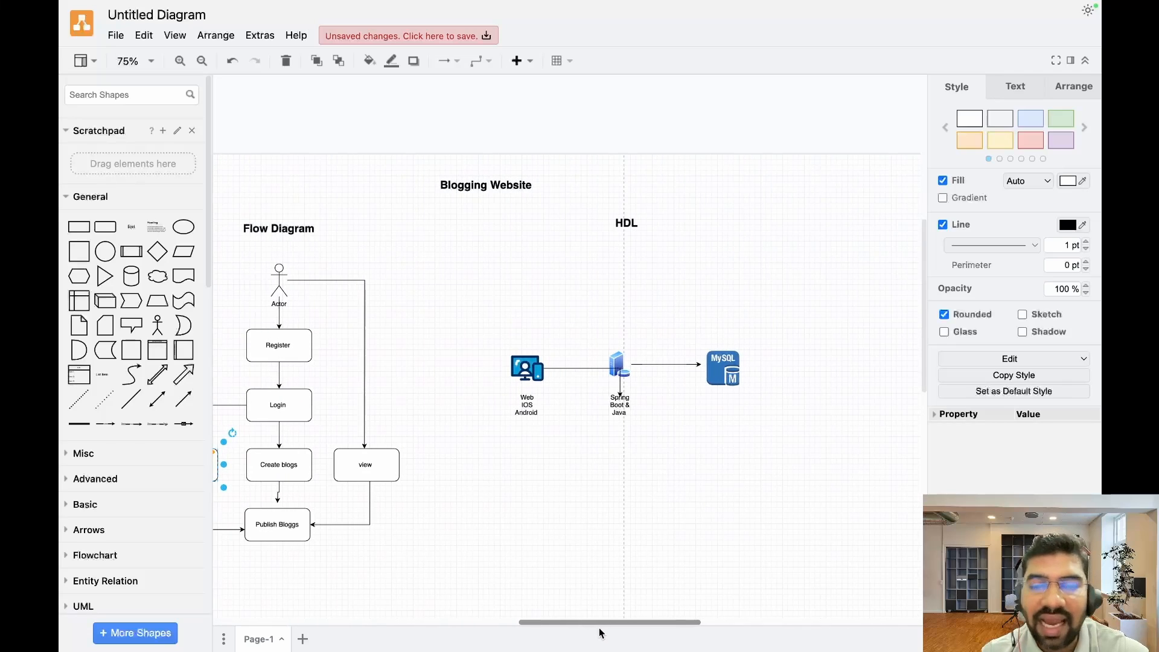
left_click(682, 525)
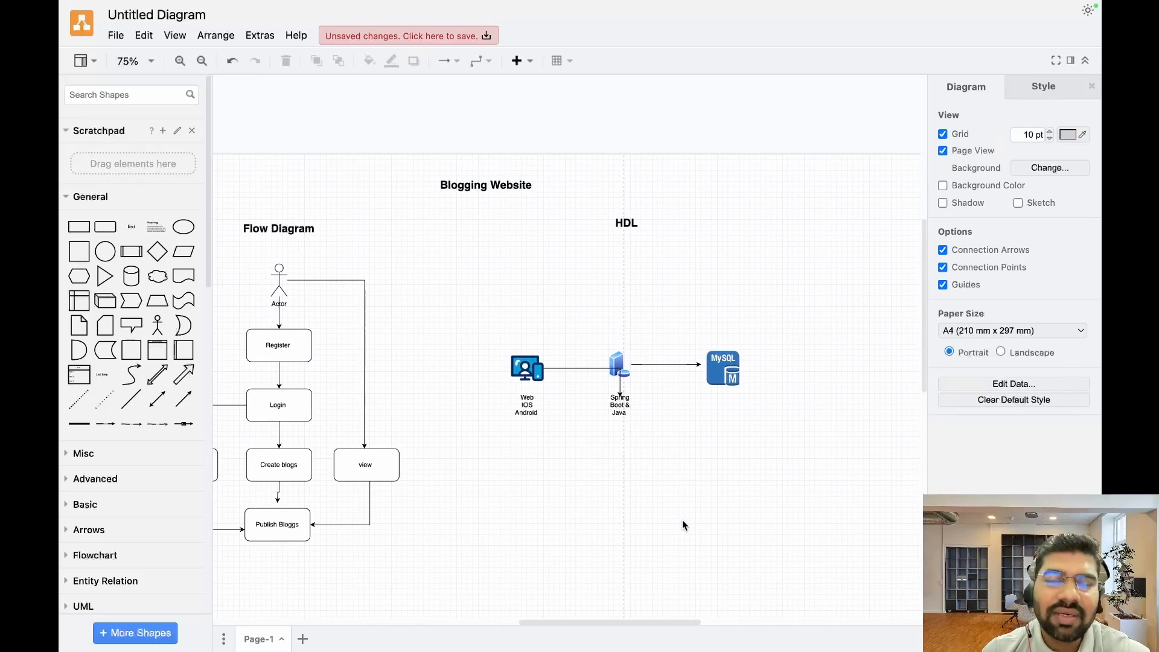
mouse_move(705, 460)
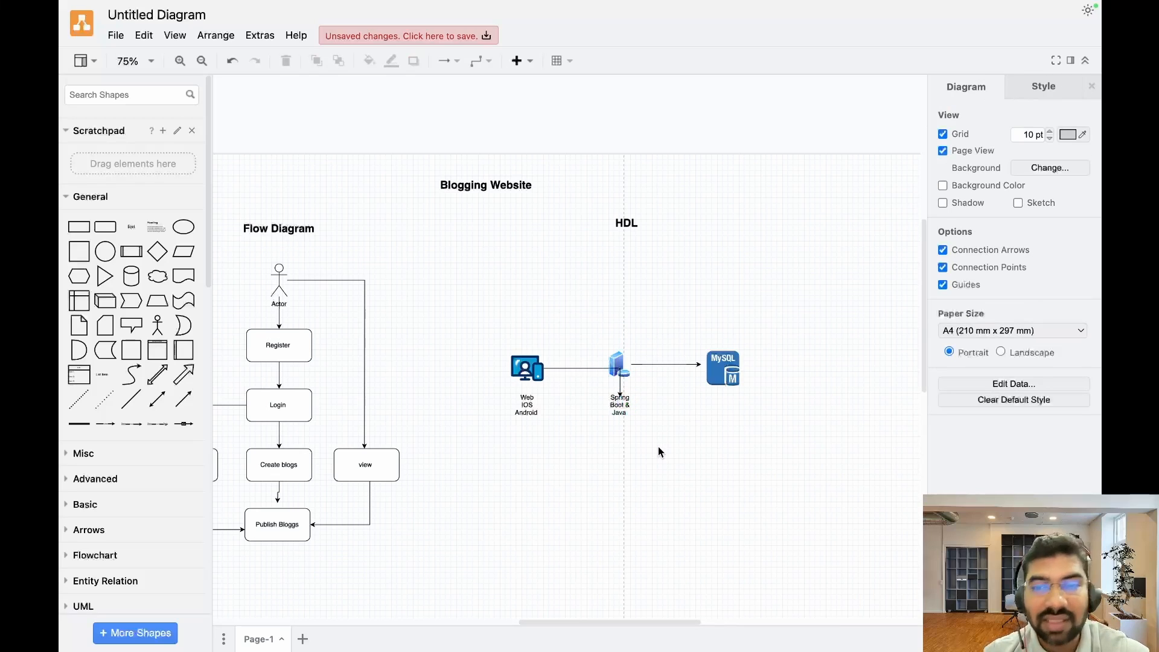
left_click(723, 368)
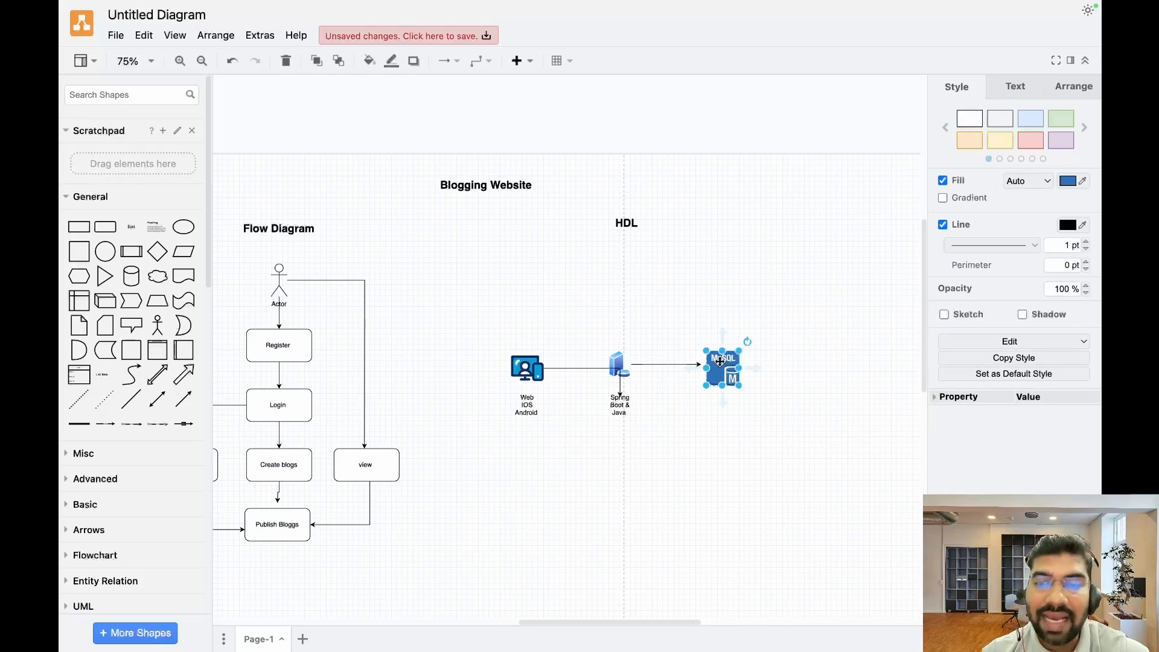
mouse_move(537, 367)
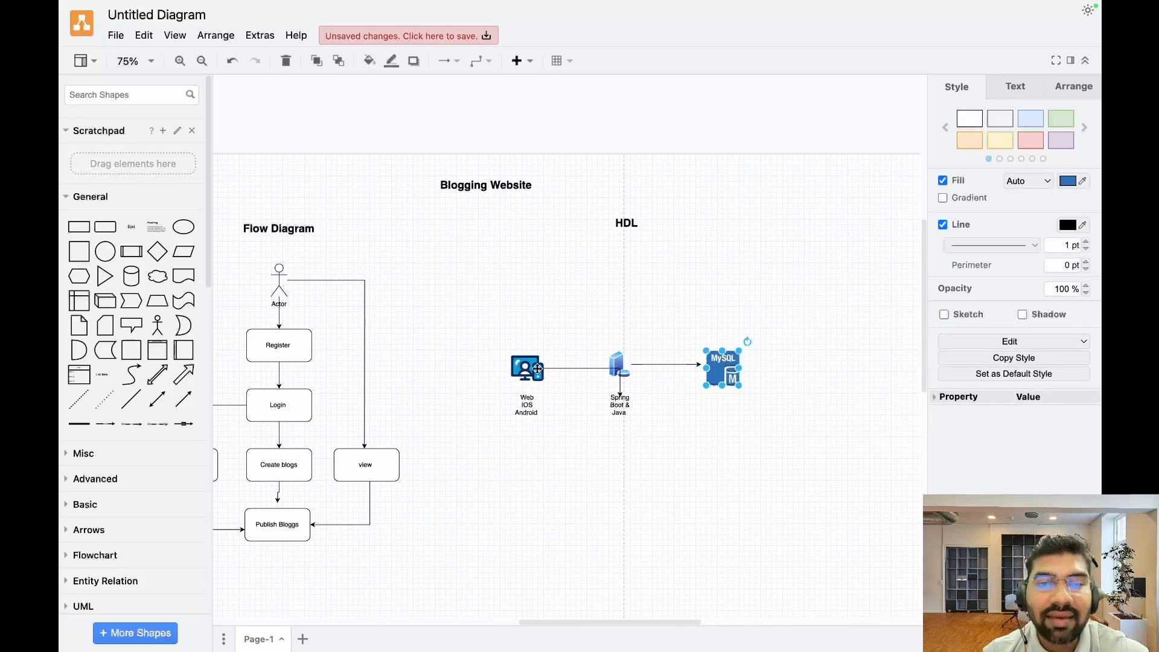
left_click(527, 368)
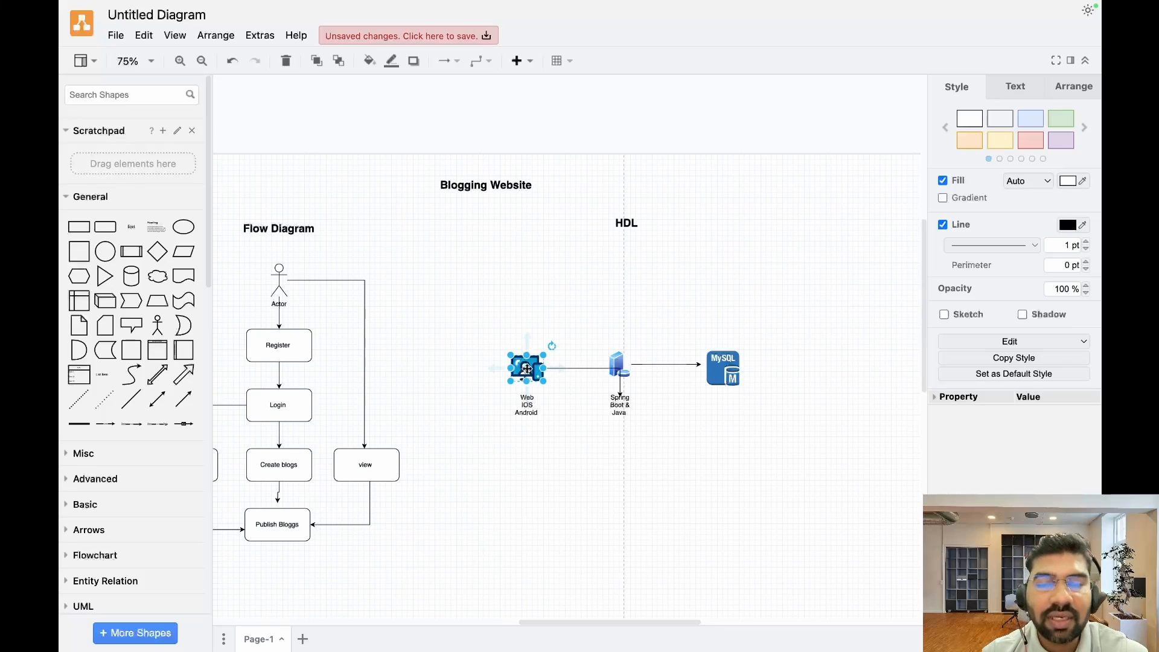
left_click(539, 487)
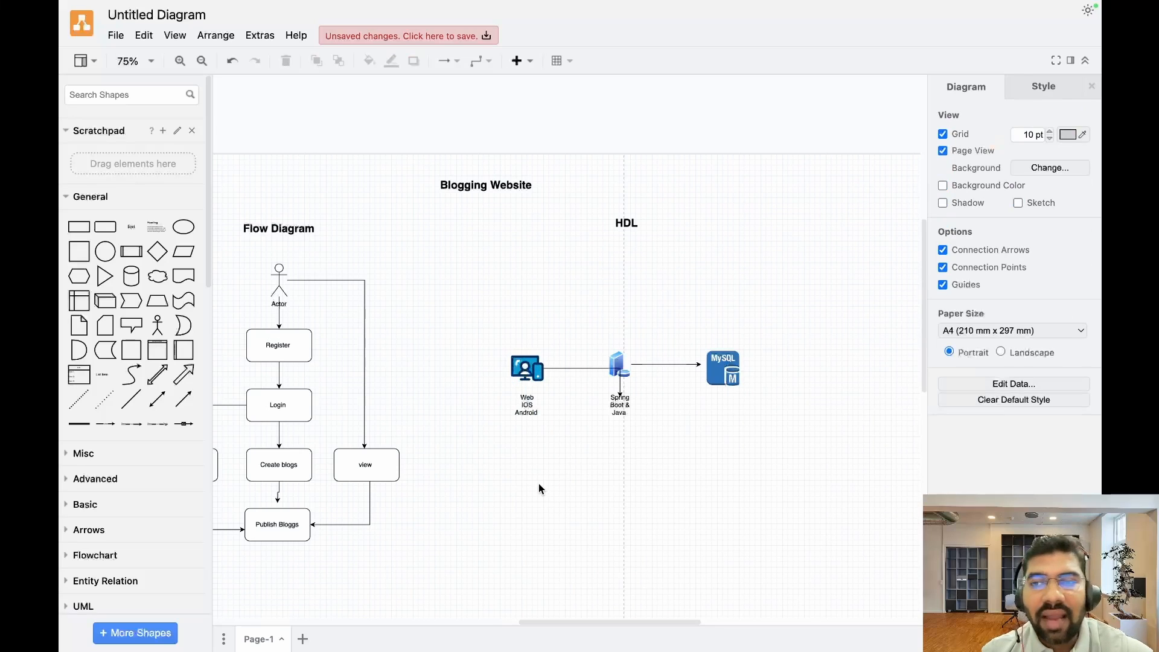